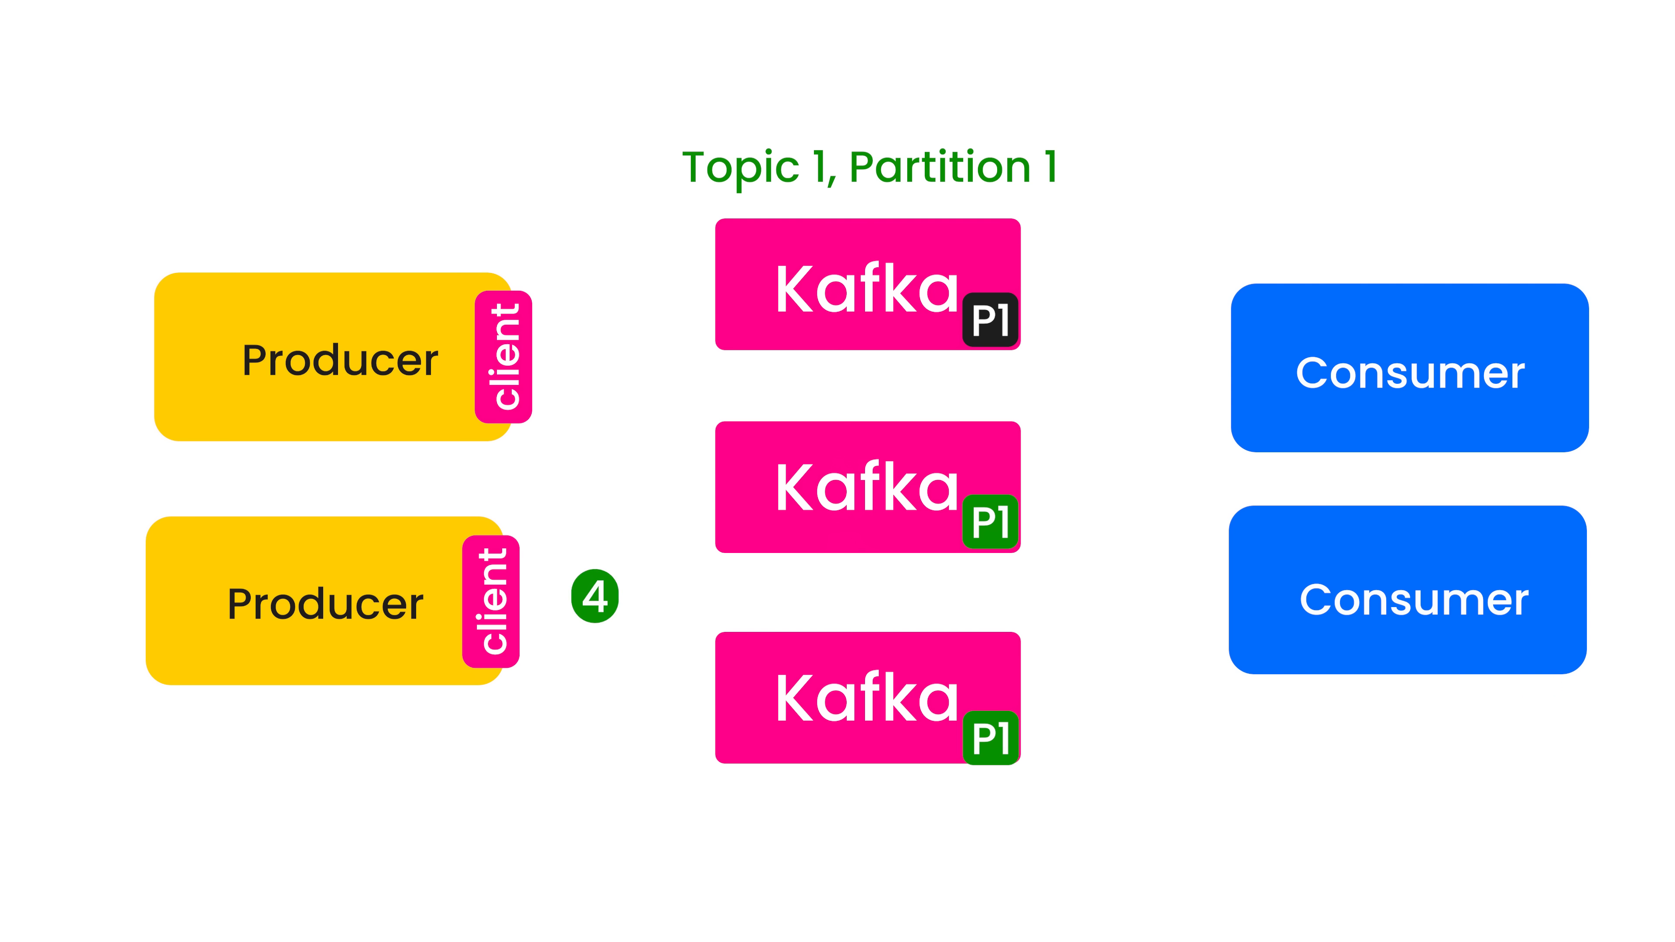
pyautogui.moveTo(594, 595); pyautogui.dragTo(991, 814)
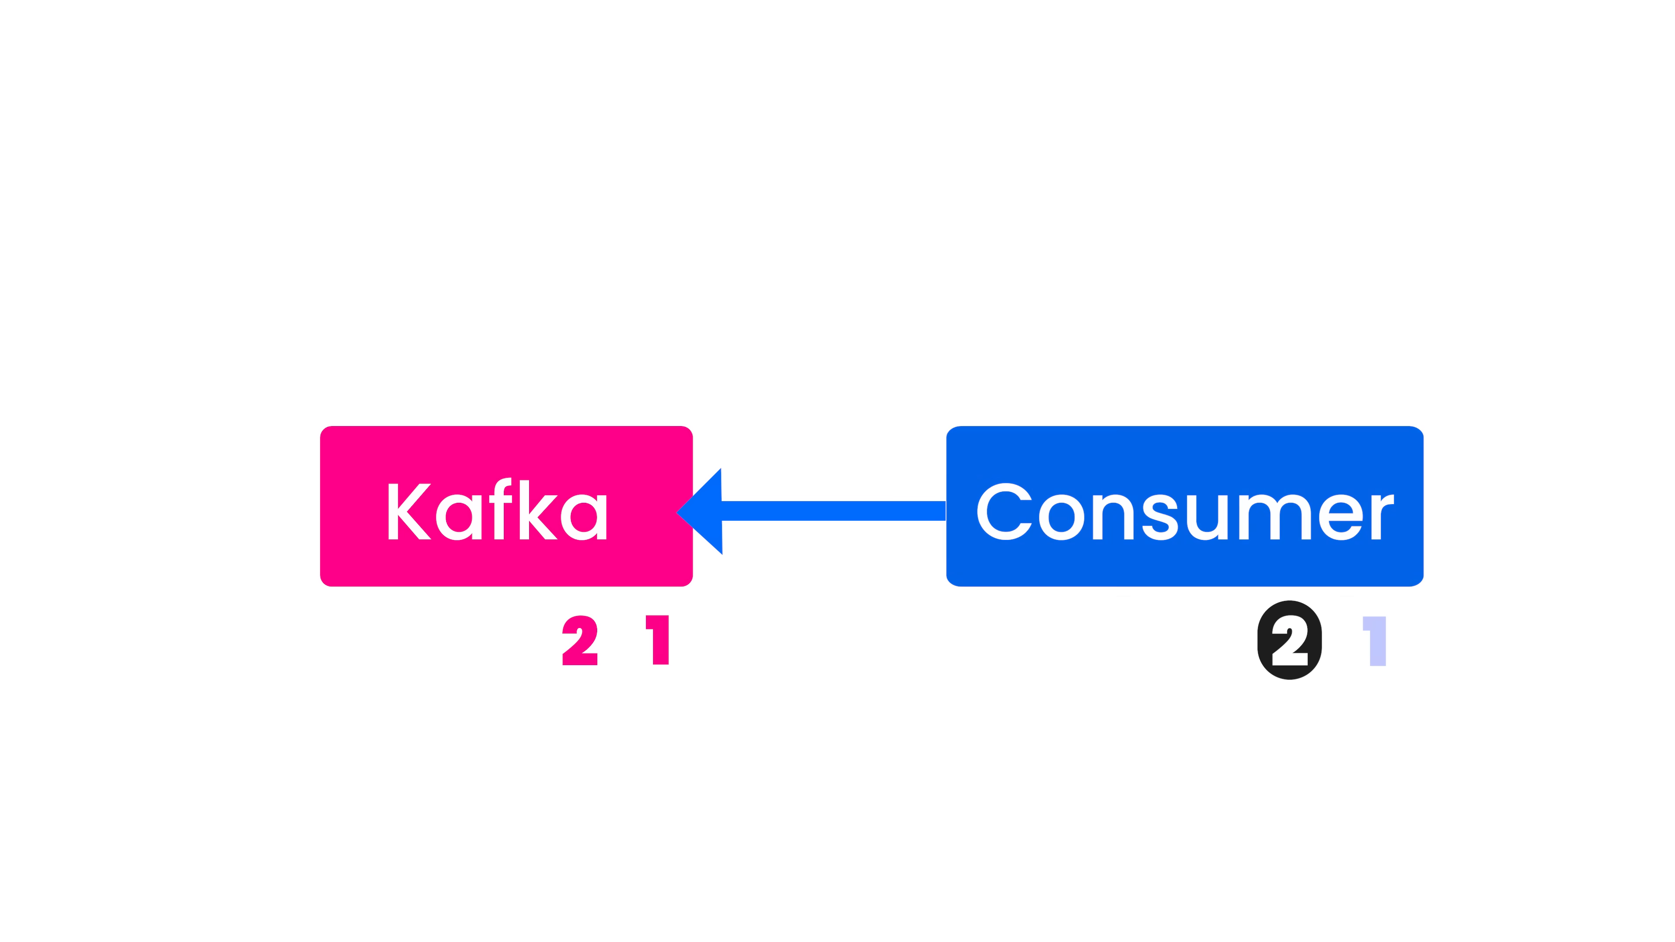
pyautogui.click(1184, 505)
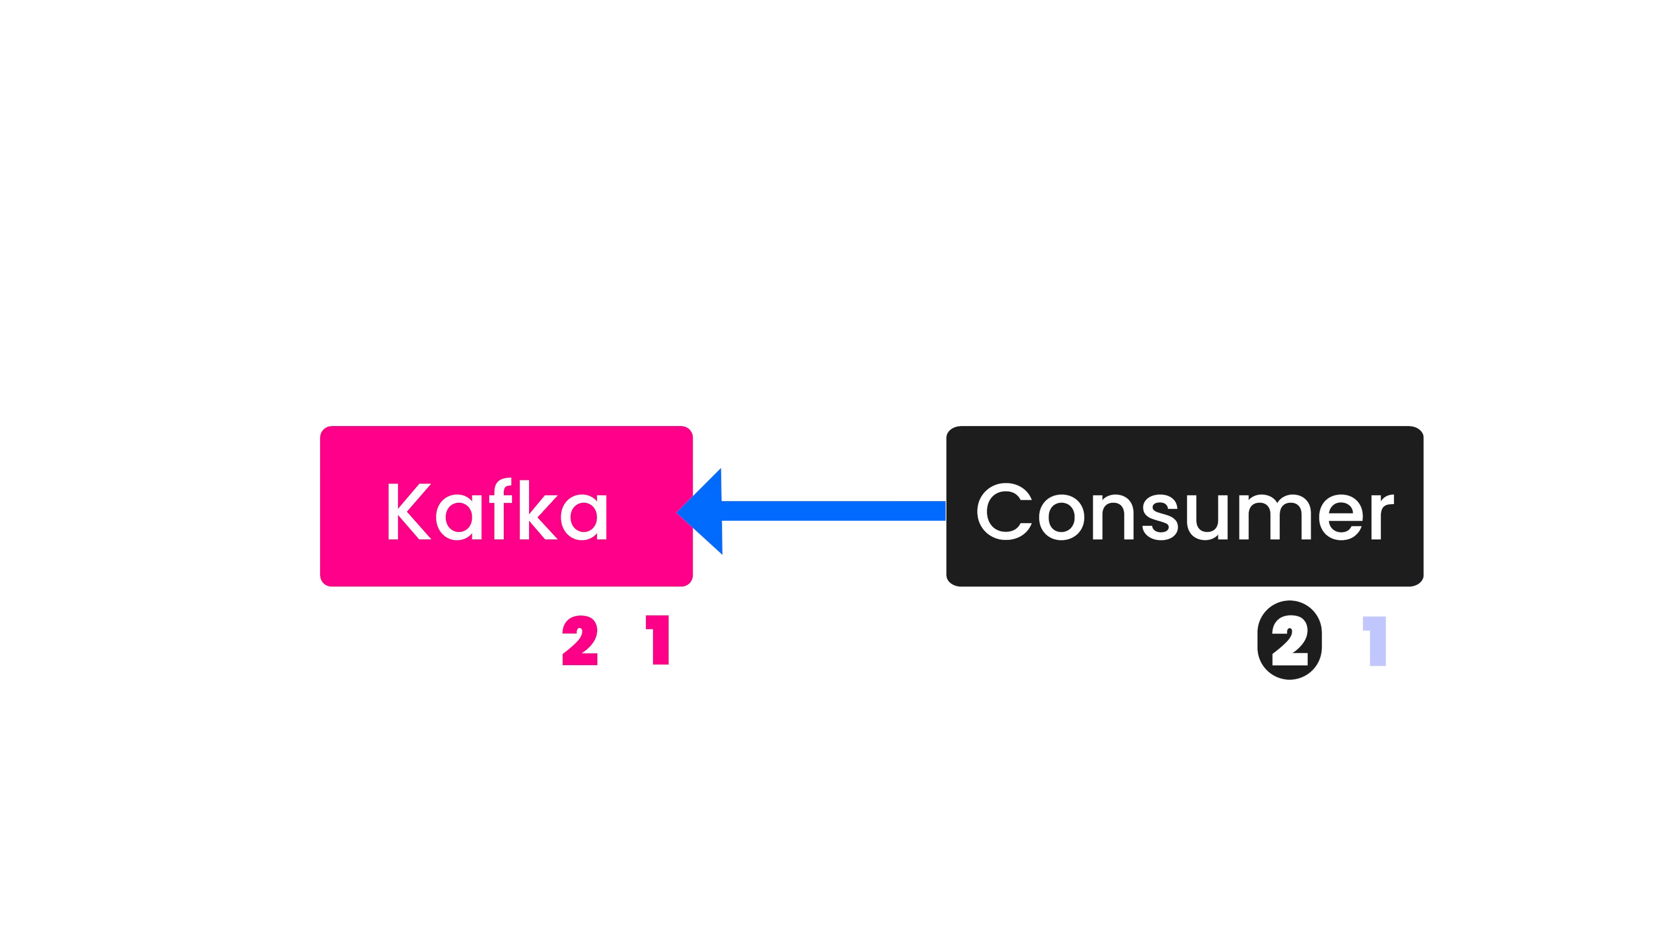